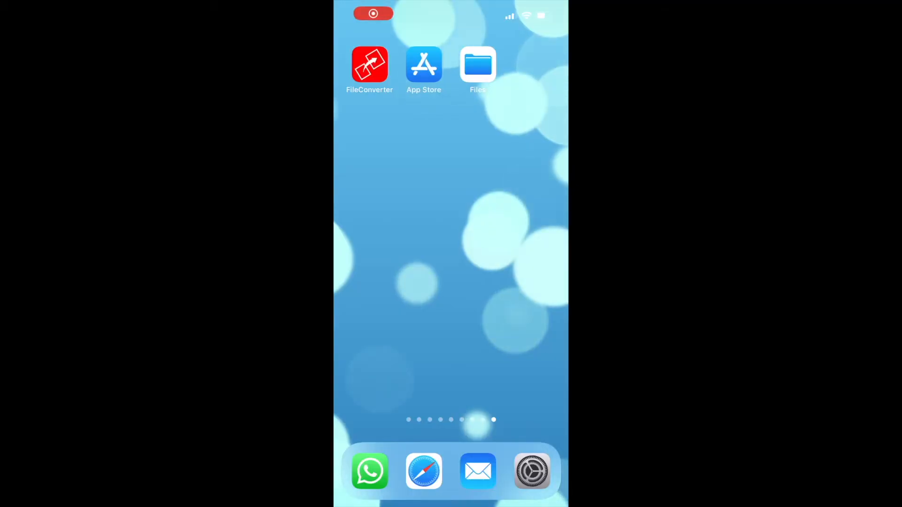
Search the App Store for "aadhi file converter" to bring up its listing.
left_click(424, 64)
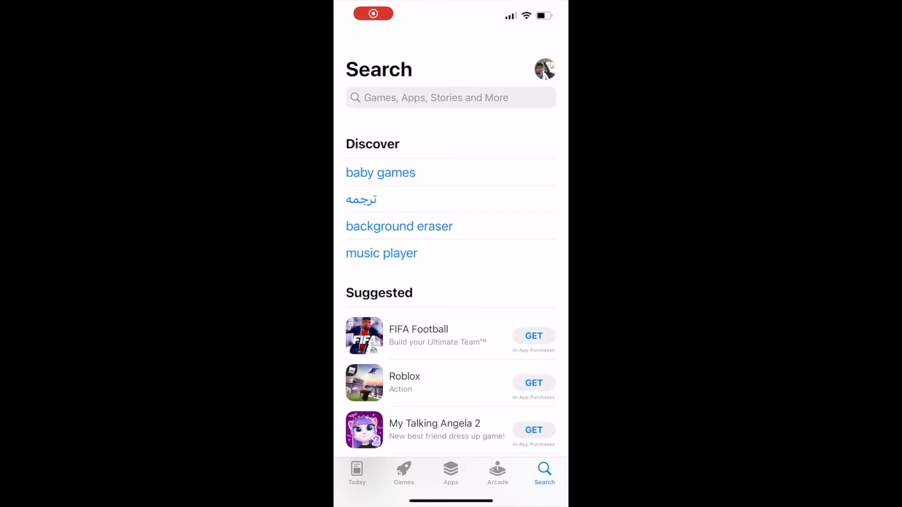
left_click(432, 97)
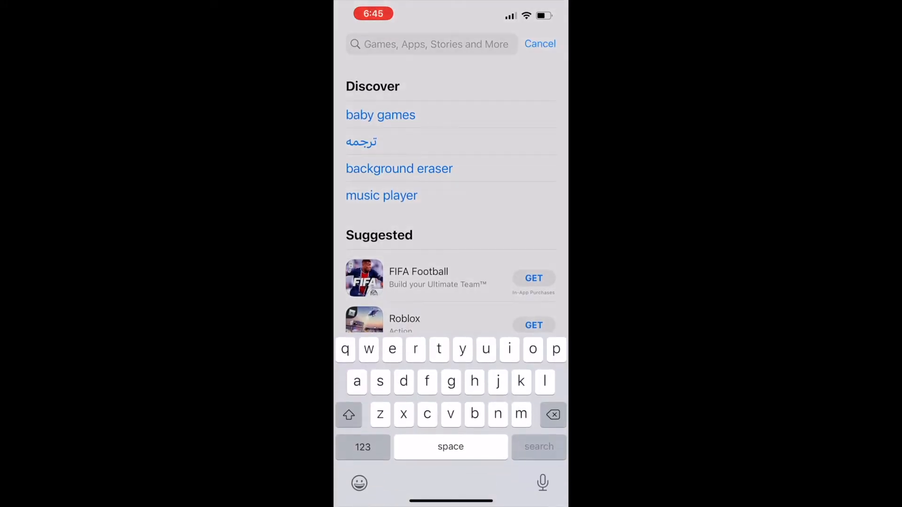
type("aadhi f")
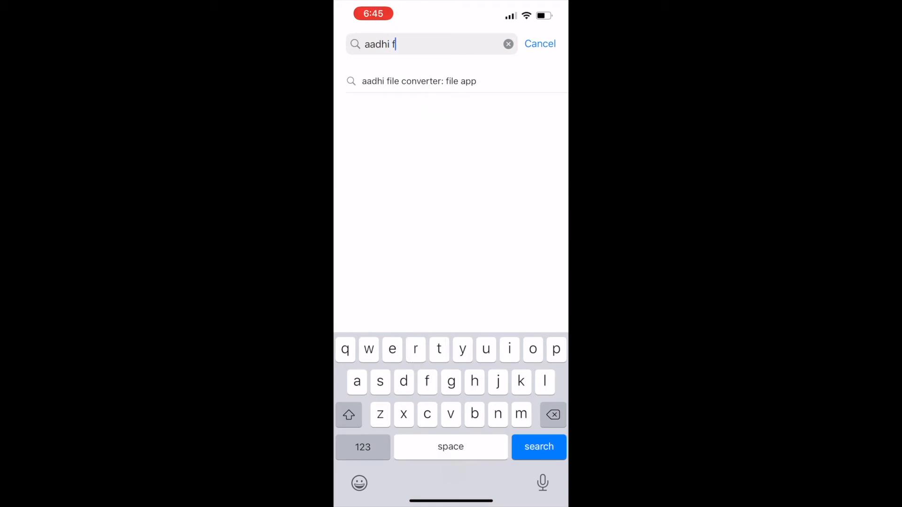
type("ile con")
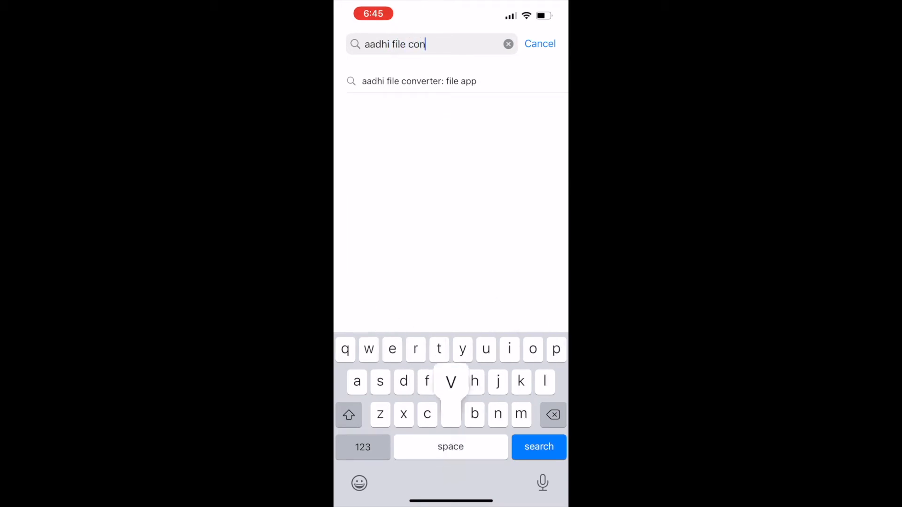
type("verter")
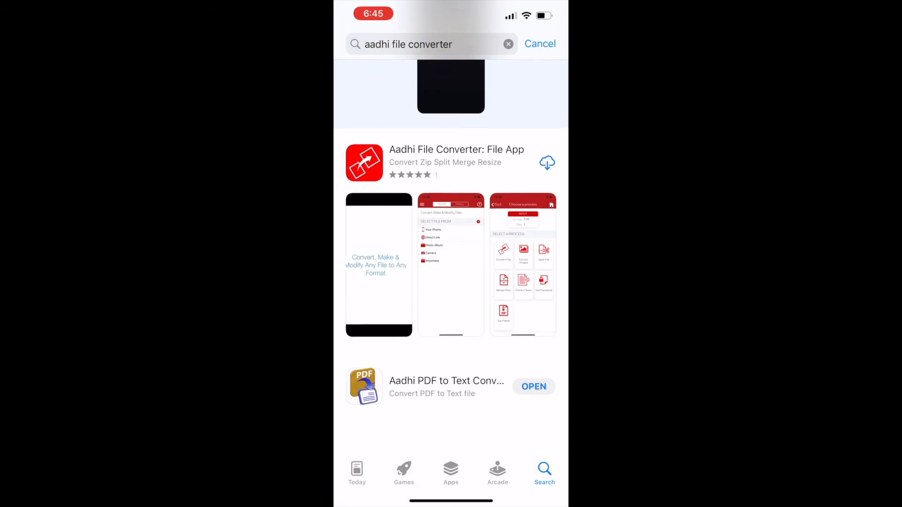
Review the Aadhi File Converter: File App page, install it, and return to the home screen.
left_click(456, 161)
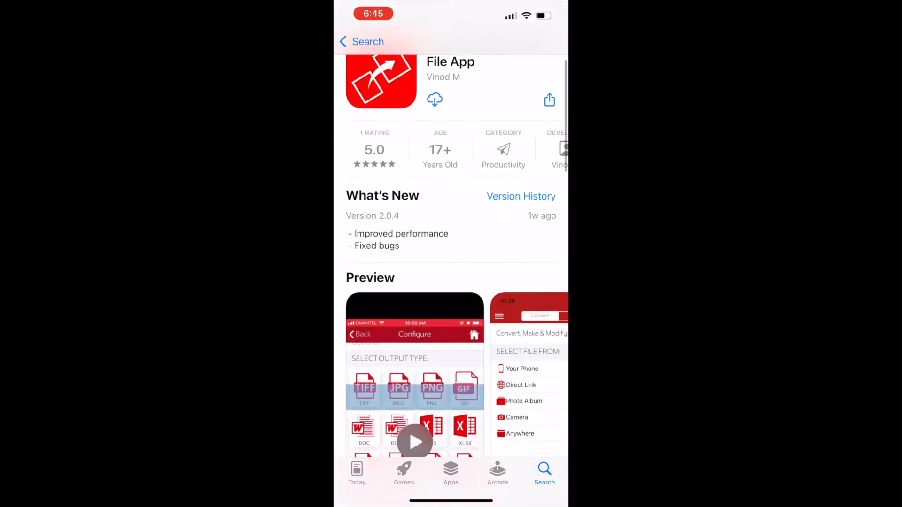
scroll("down", 3)
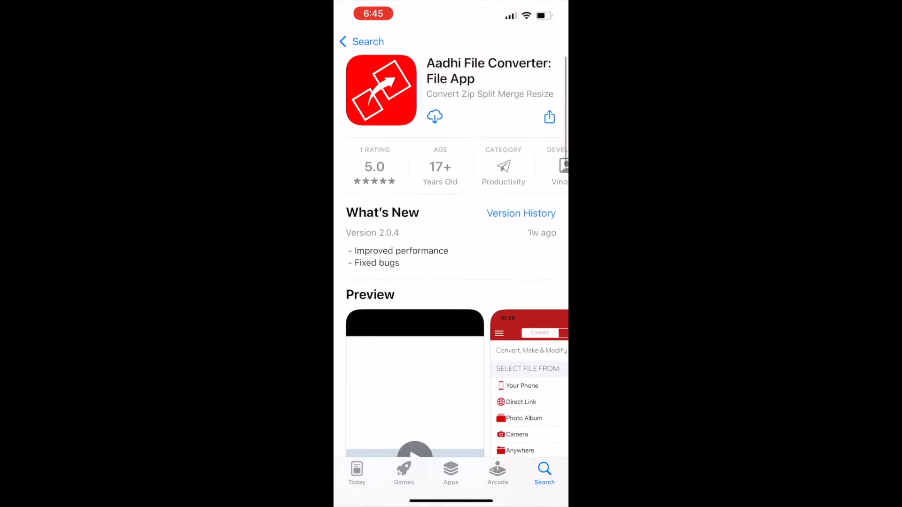
key("home")
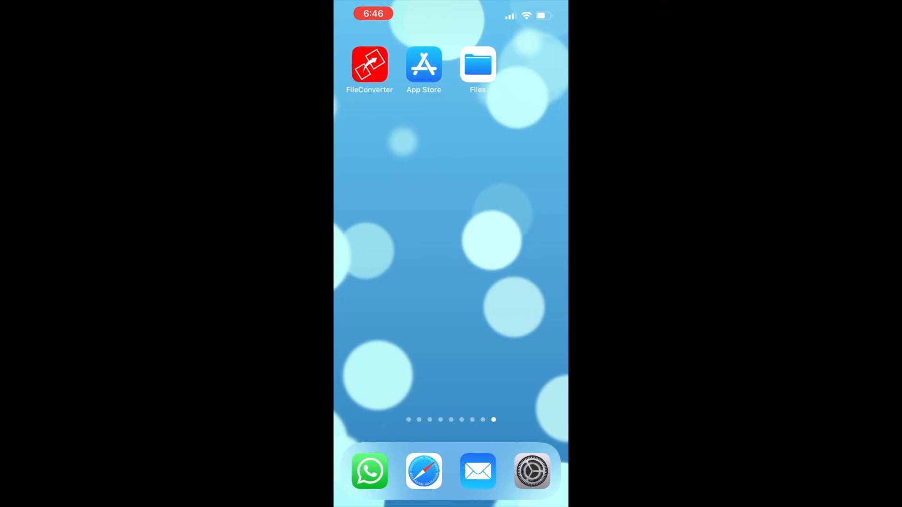
Share the emailed file-sample_150kB.pdf into FileConverter and choose Convert File, listing the output formats.
left_click(479, 471)
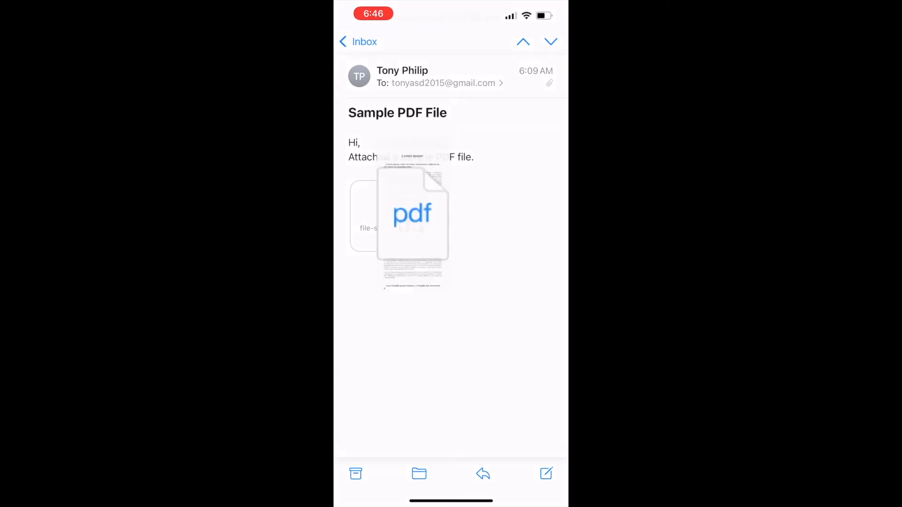
left_click(412, 214)
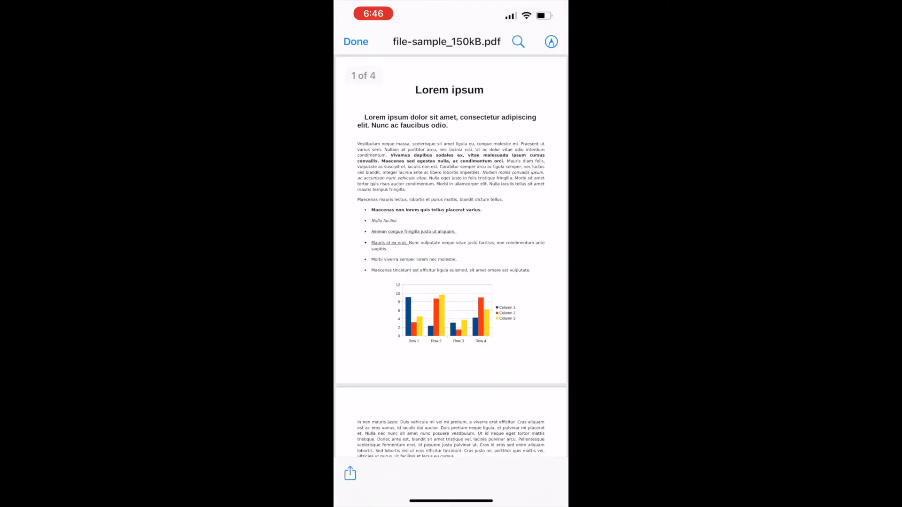
left_click(350, 473)
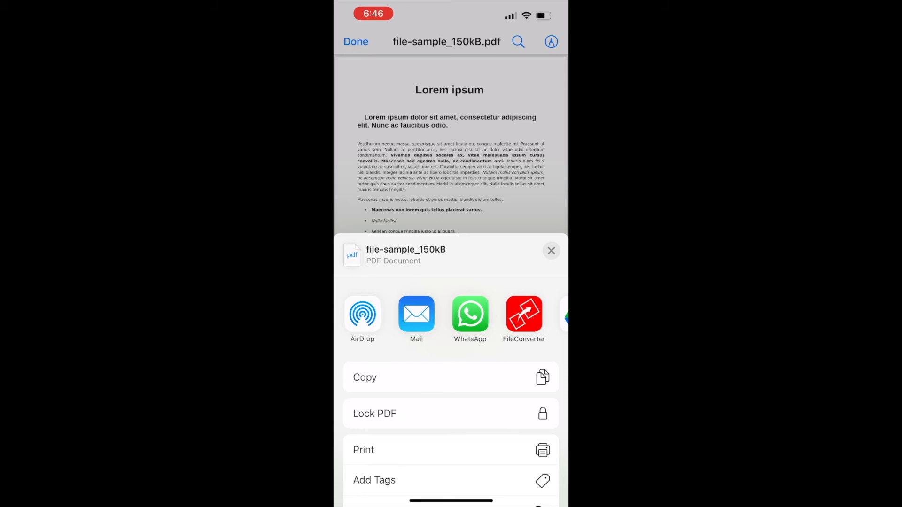
left_click(523, 315)
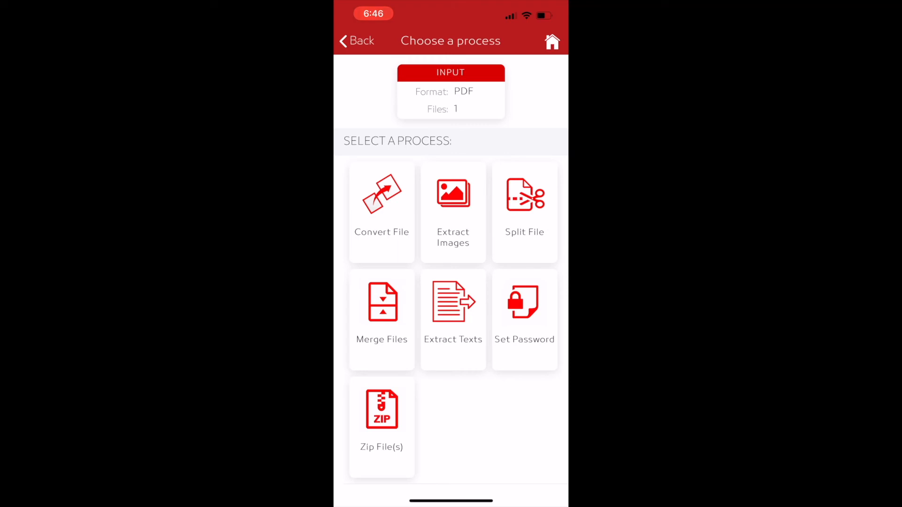
left_click(381, 213)
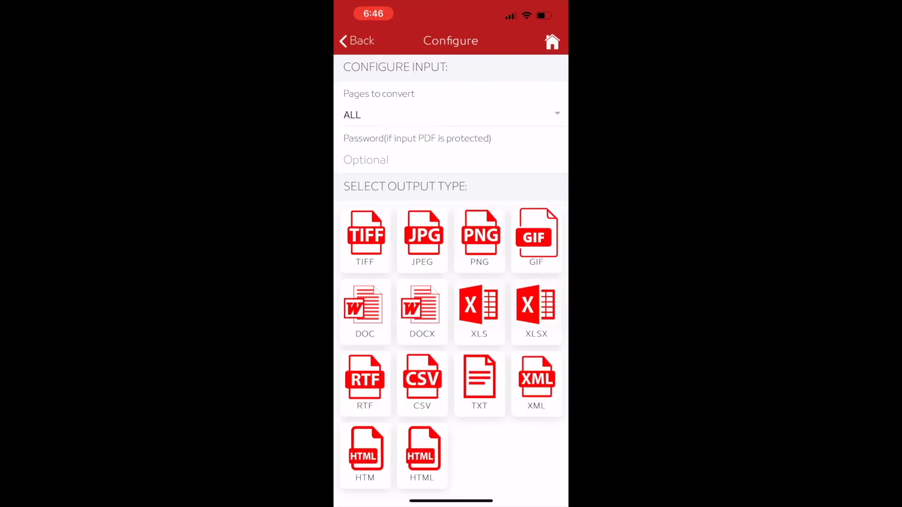